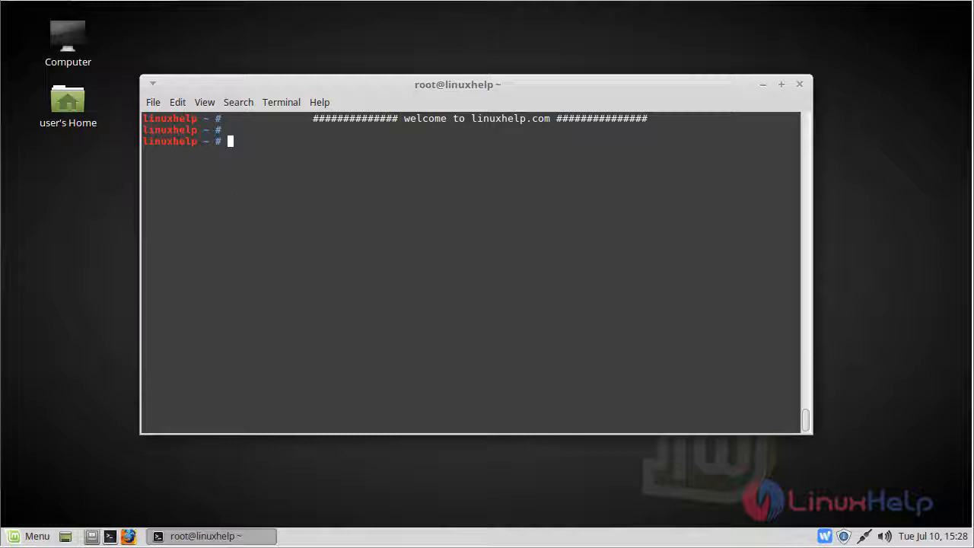
mouse_move(250, 192)
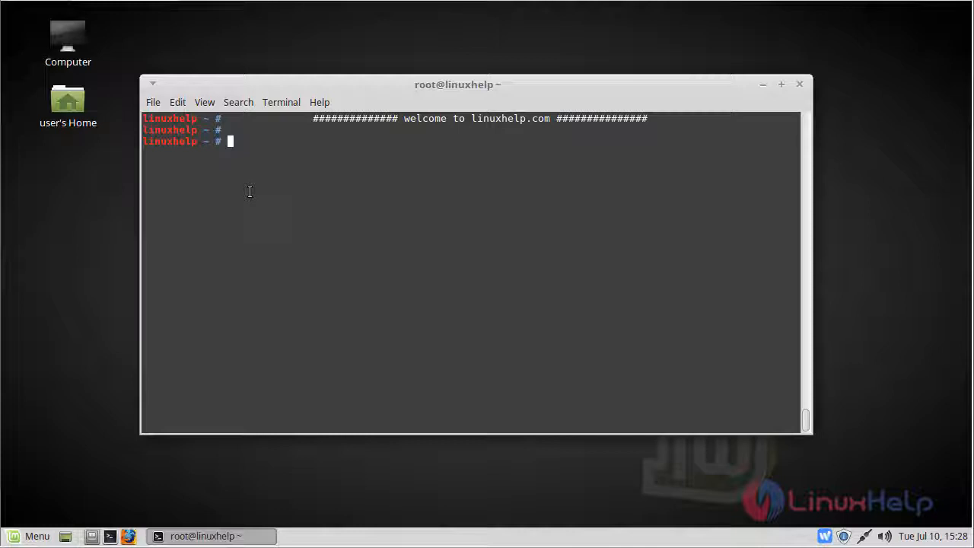
Step: Download webtrees-1.7.9.zip from launchpadlibrarian.net with wget
text(w)
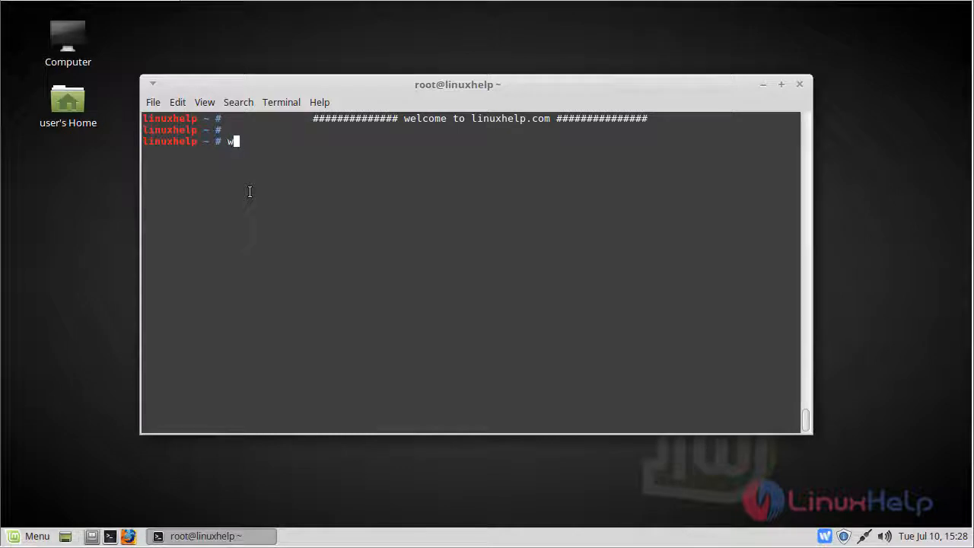
text(get https://launchpadlibrarian.net/299751140/webtrees-1.7.9.zip)
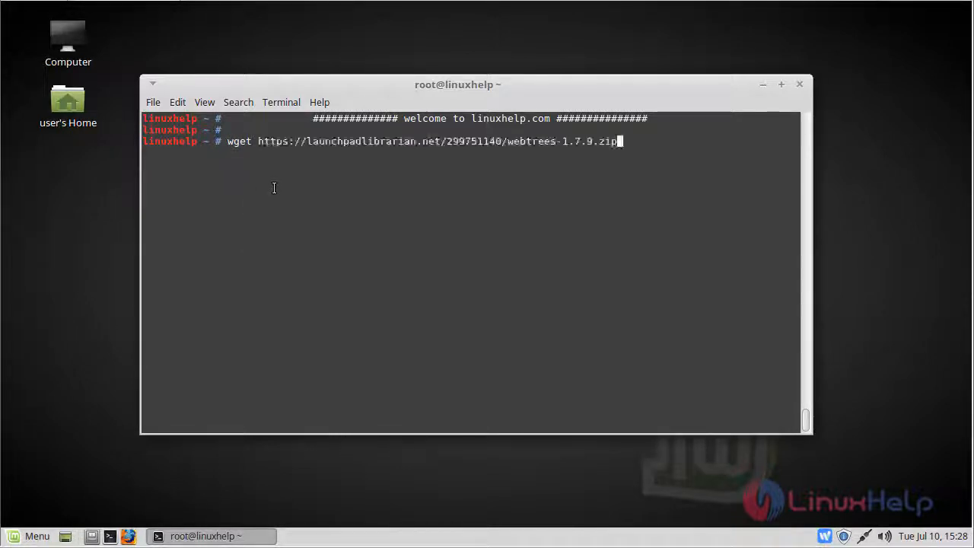
key(Return)
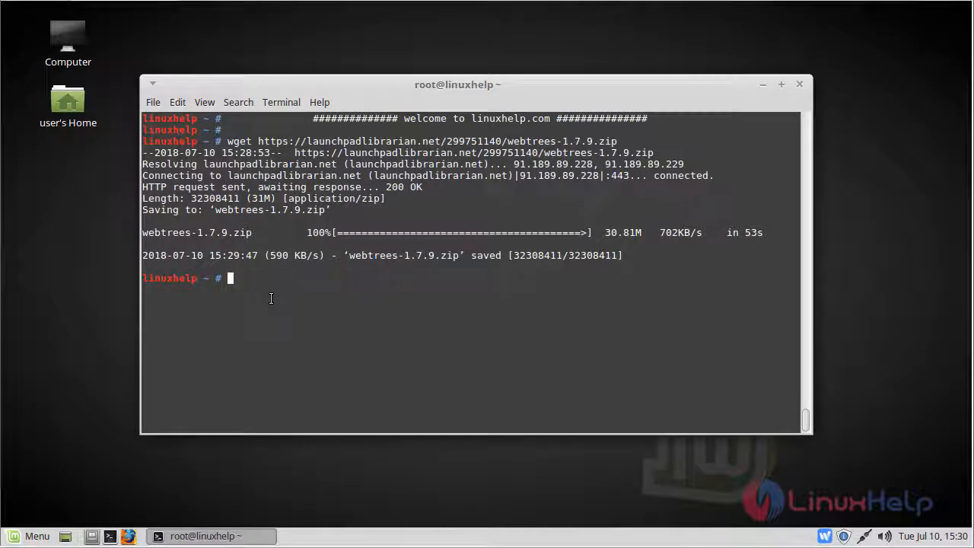
mouse_move(296, 330)
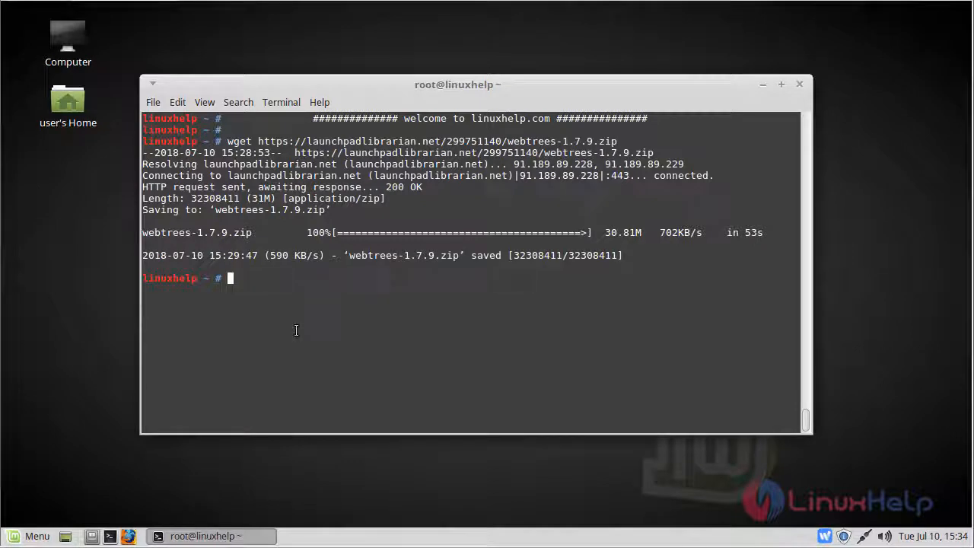
Step: Unzip webtrees-1.7.9.zip and list the directory to confirm the webtrees folder
text(unzip)
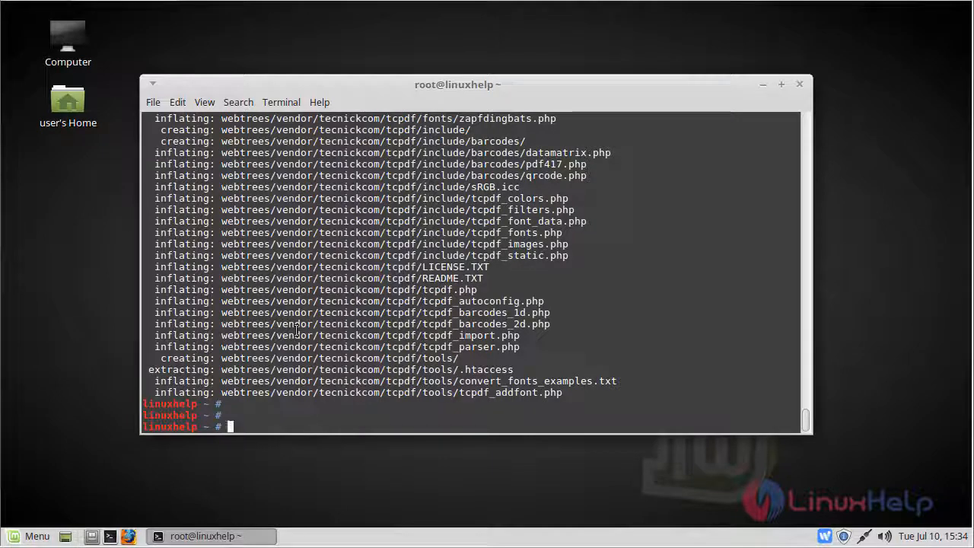
text(ls)
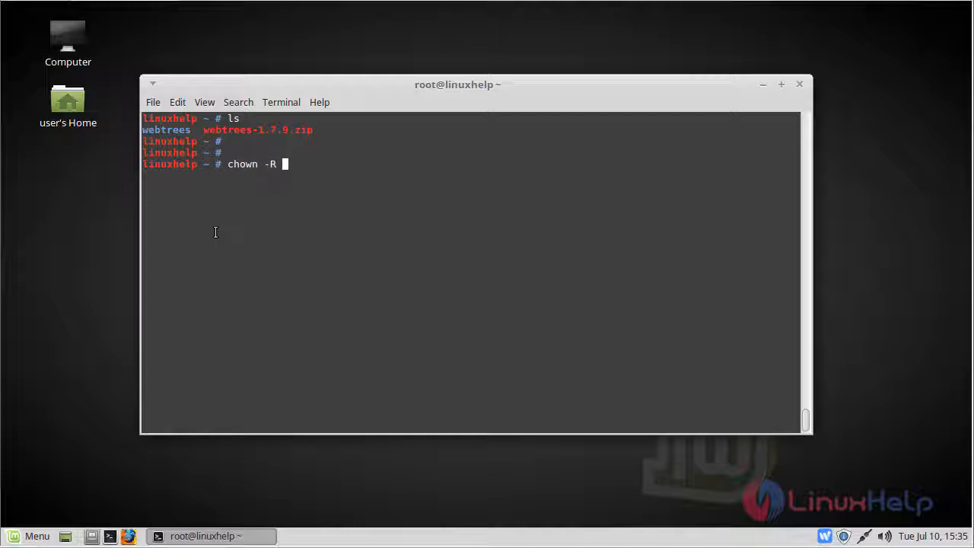
Step: Give www-data recursive ownership of webtrees and set 775 permissions recursively
text(www-data:)
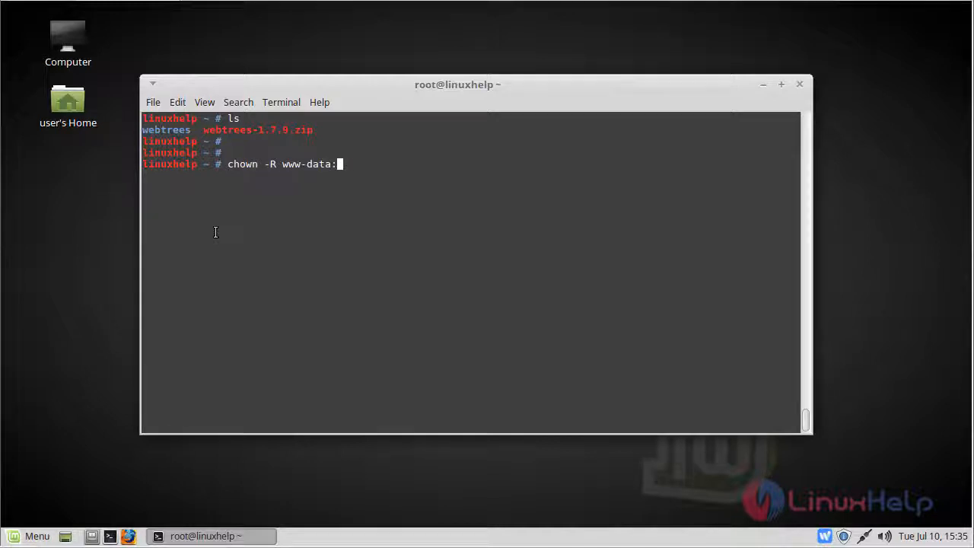
text(www-data webtrees)
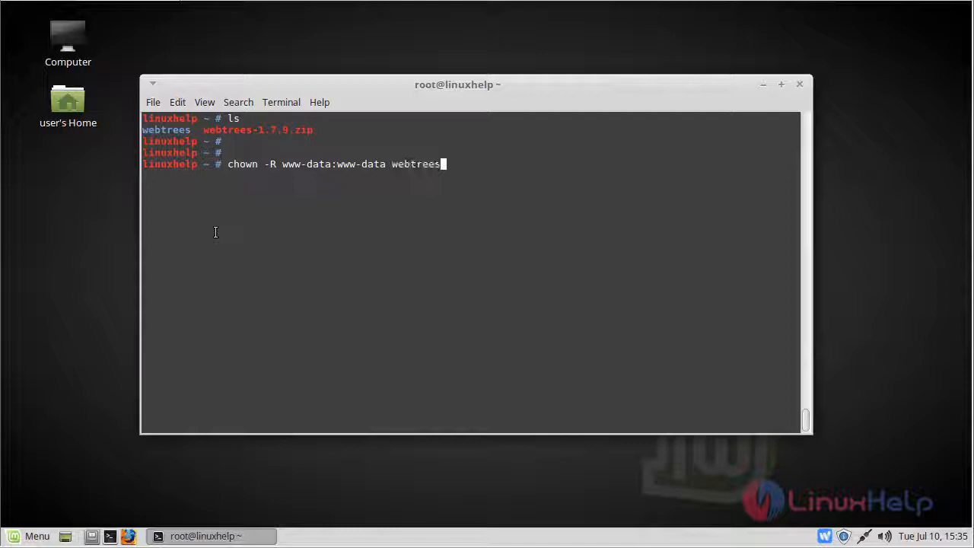
text(chmod)
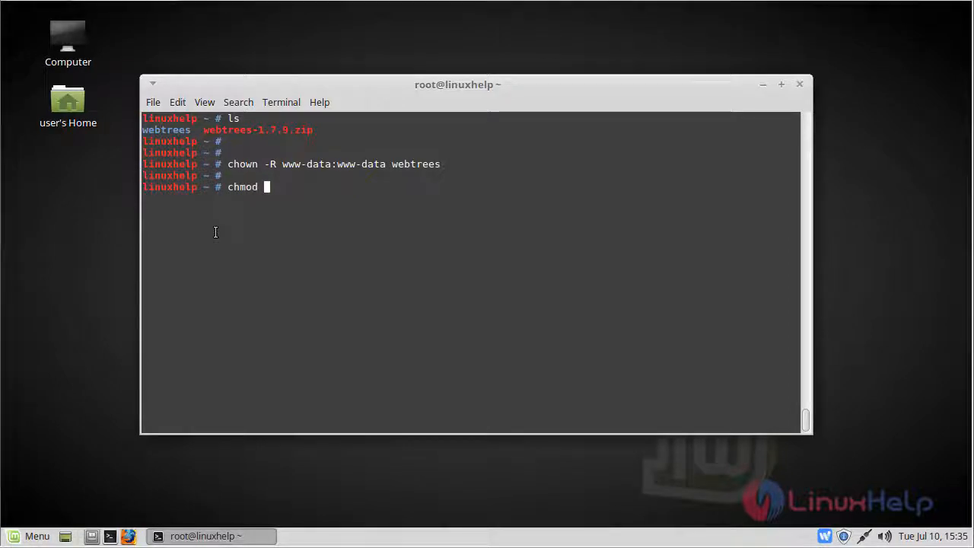
text(-R 775)
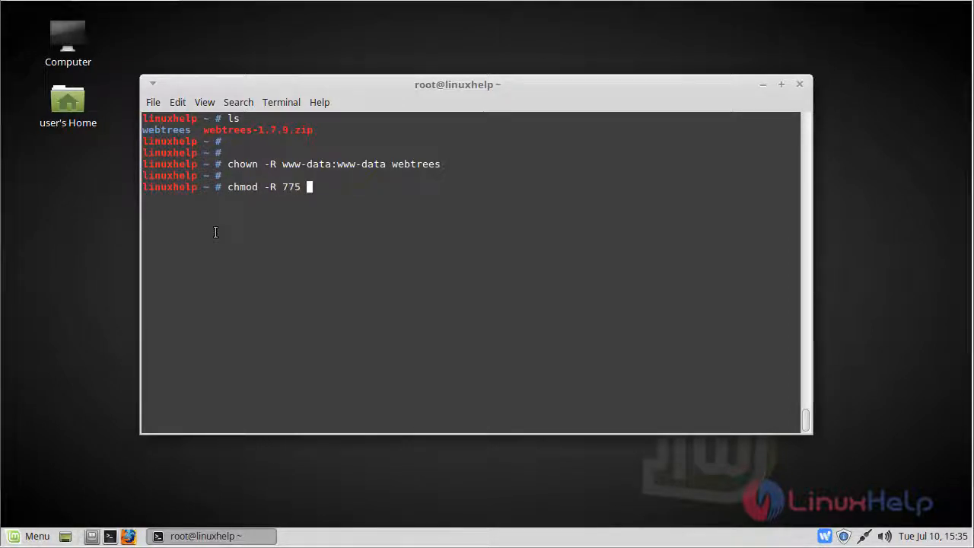
text(webtrees)
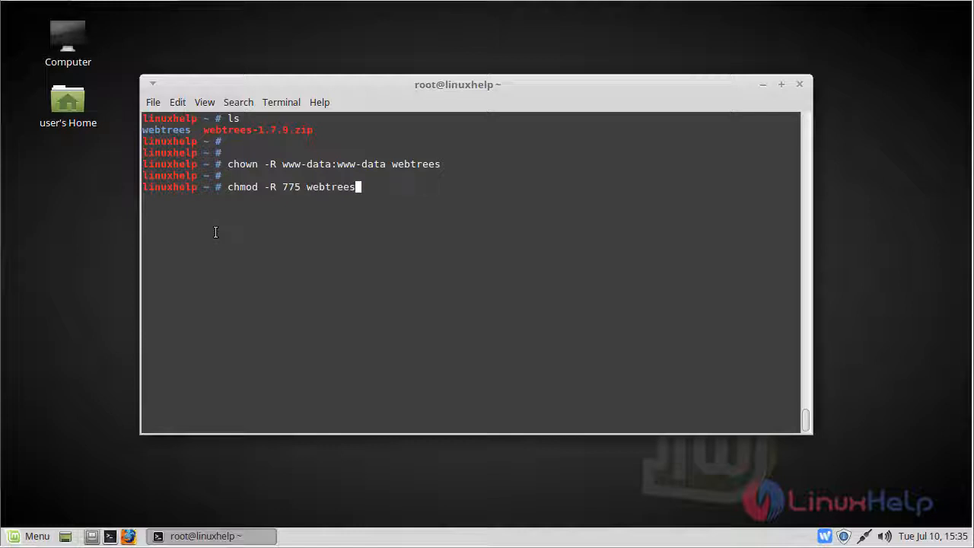
key(Return)
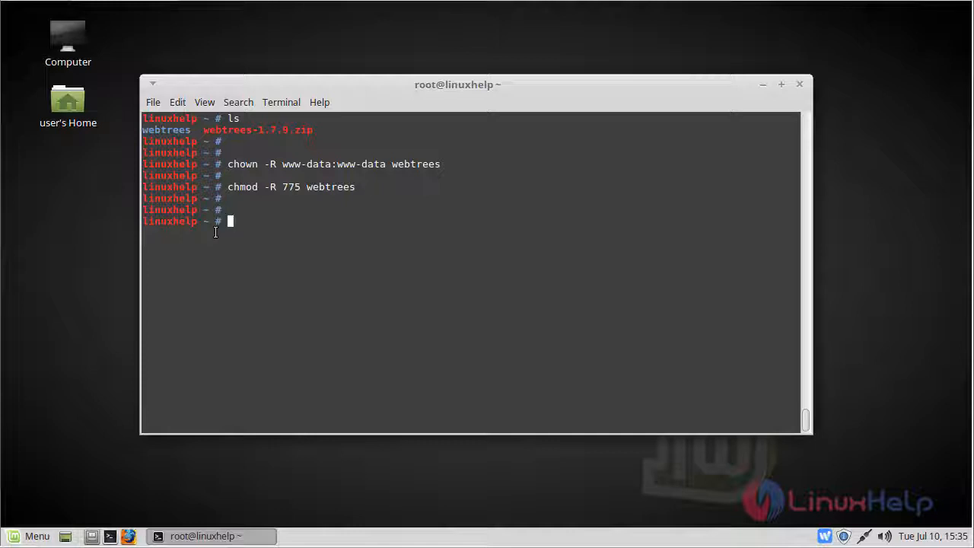
Step: Move webtrees to /var/www/html and cd into /etc/apache2/sites-available
text(mv w)
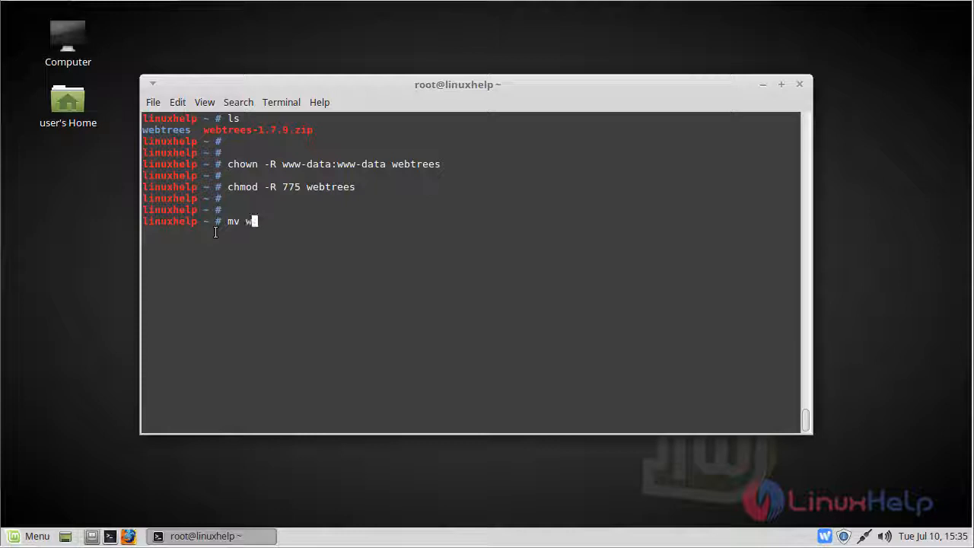
text(ebtrees /var/www/html/)
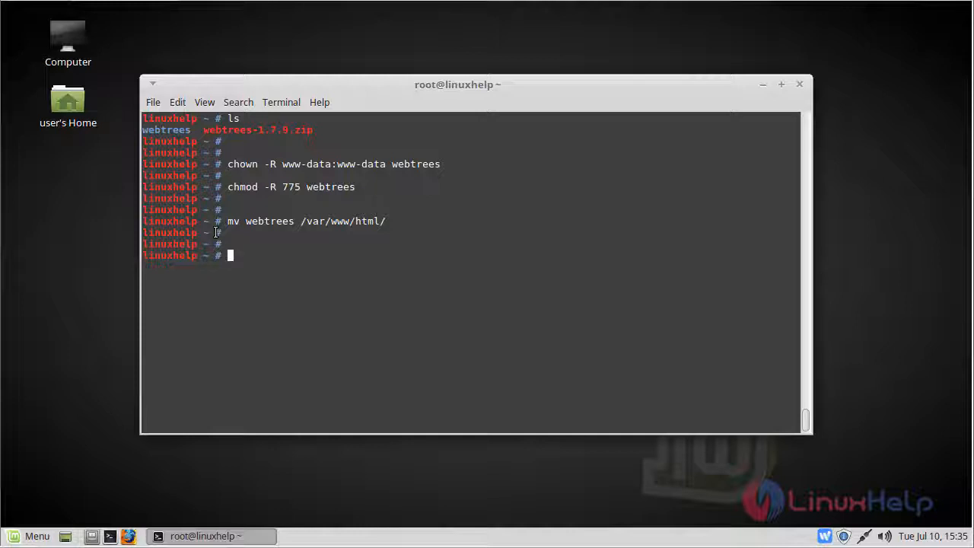
text(cd /etc/)
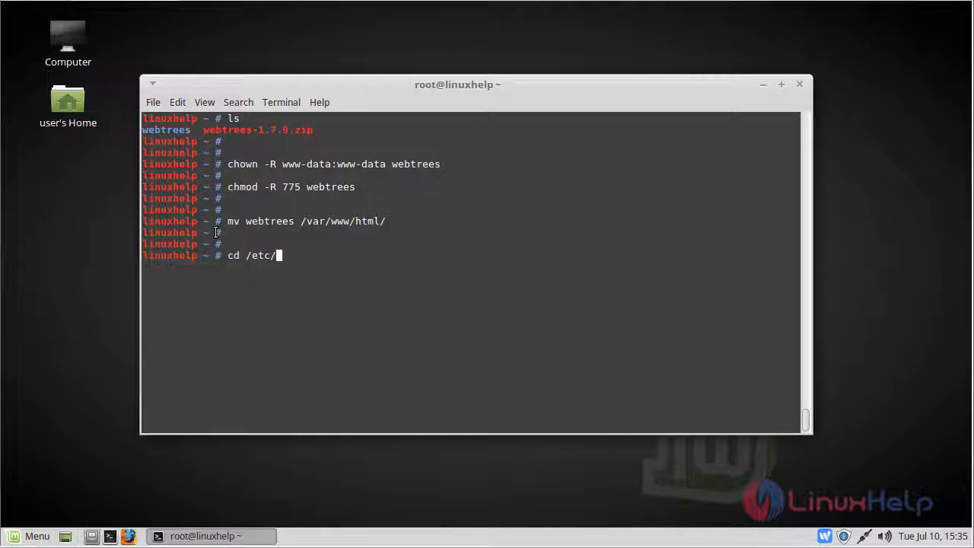
text(apache2/sites-available/)
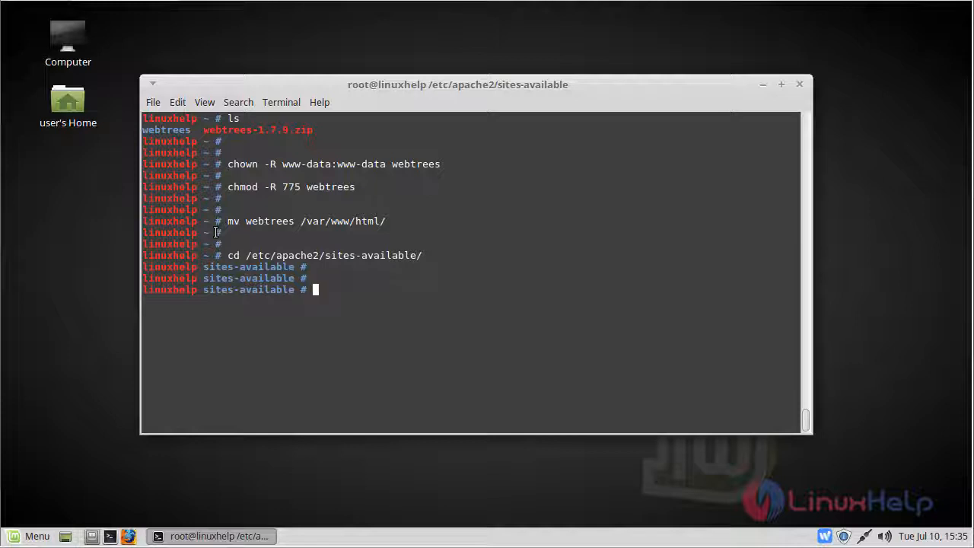
text(vim web)
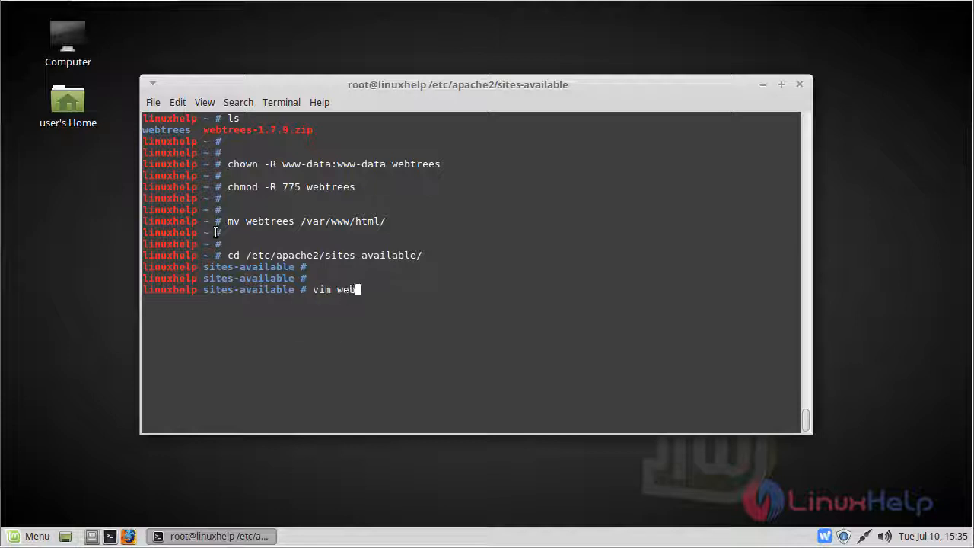
text(.conf)
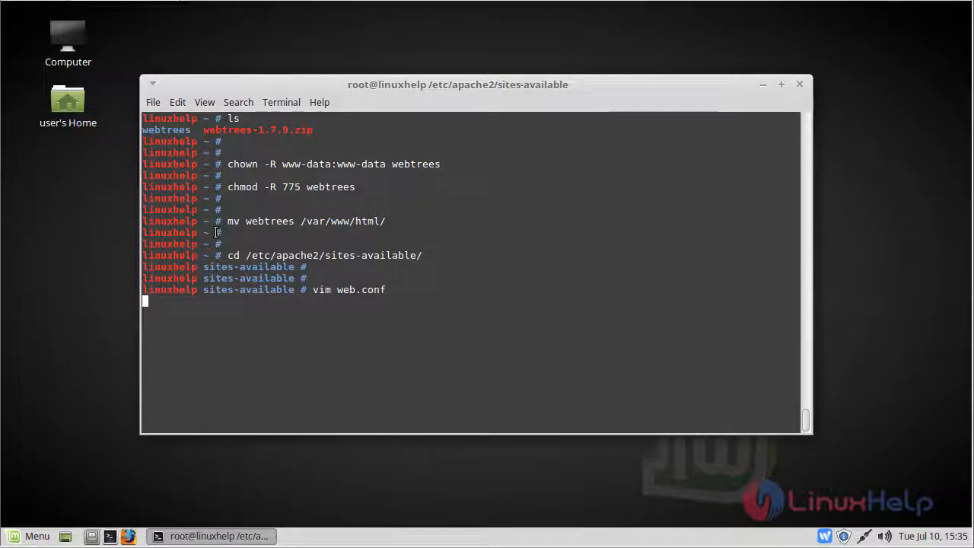
key(i)
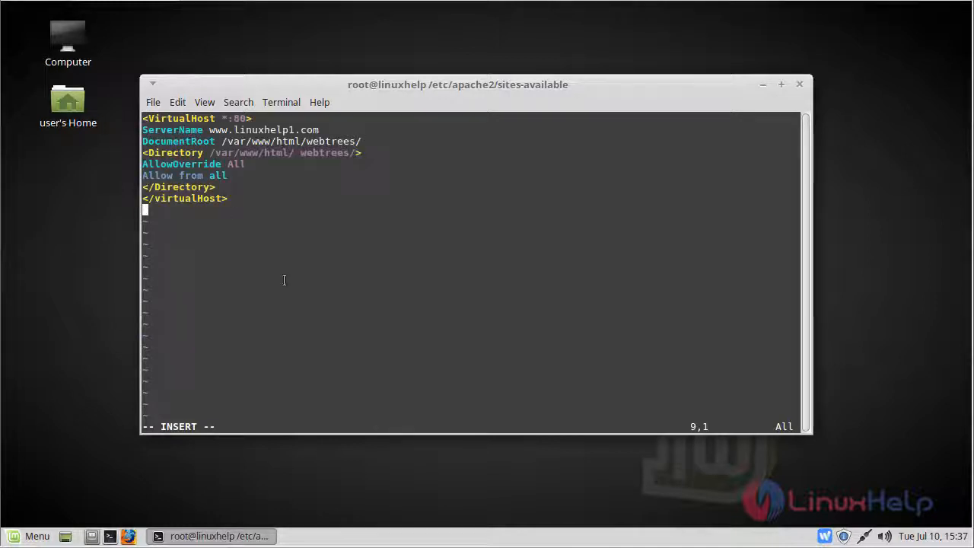
key(Escape)
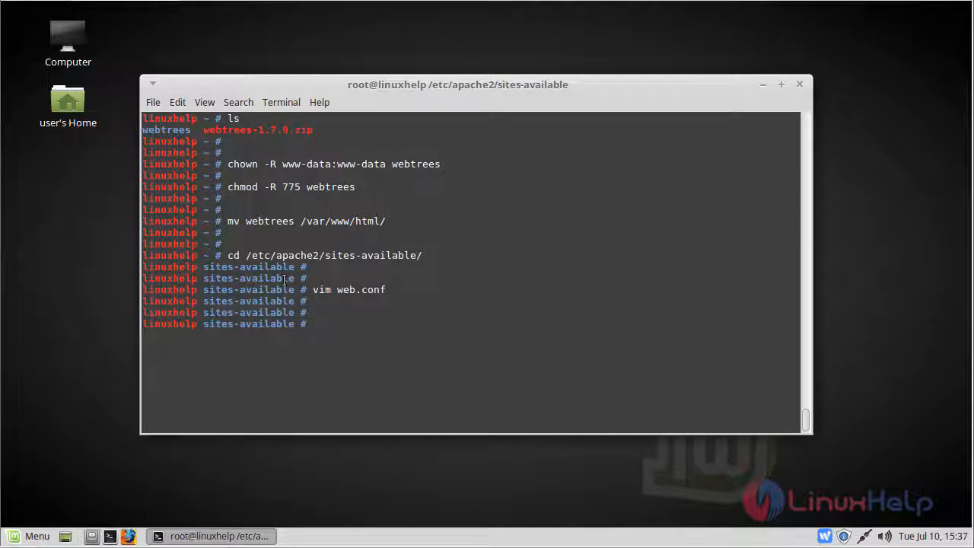
Step: Enable the web.conf site with a2ensite
text(a2ensite)
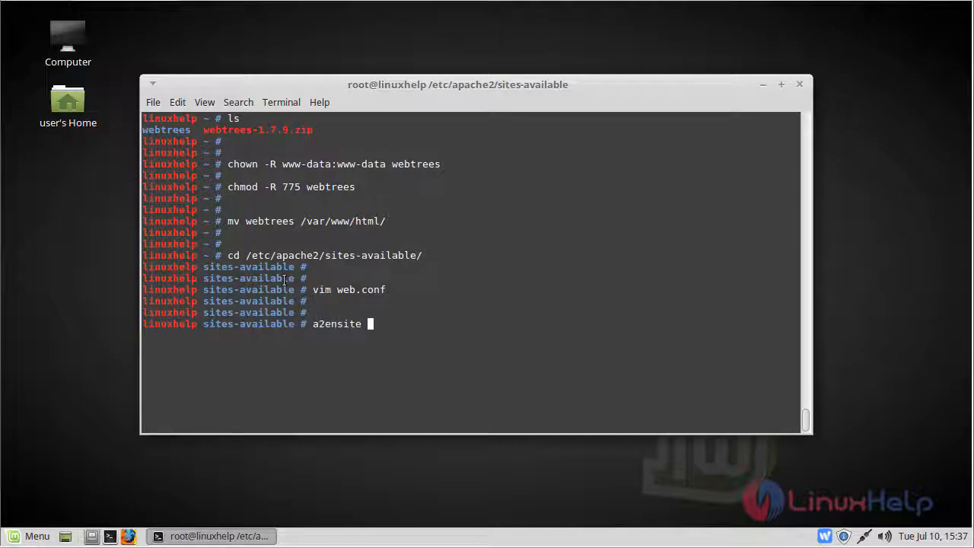
text(web.conf)
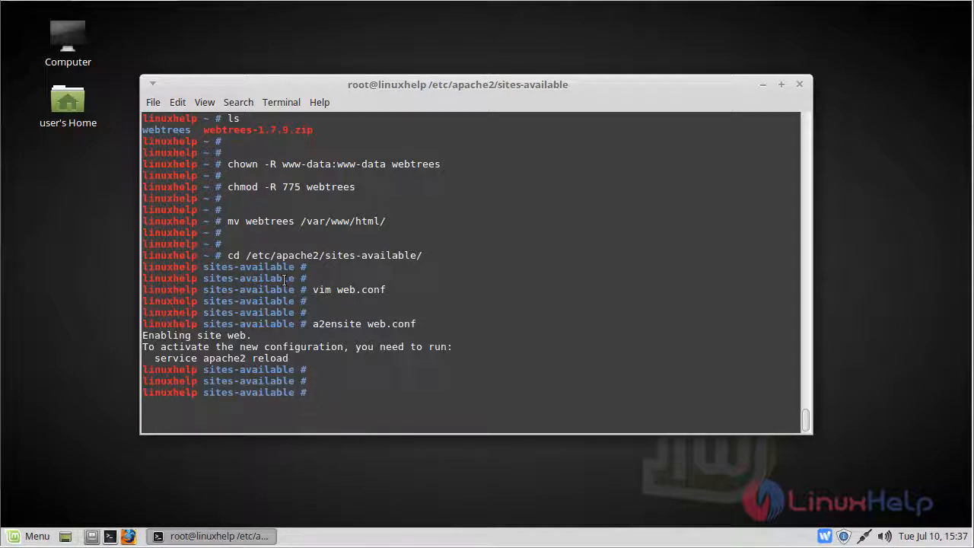
text(vim /e)
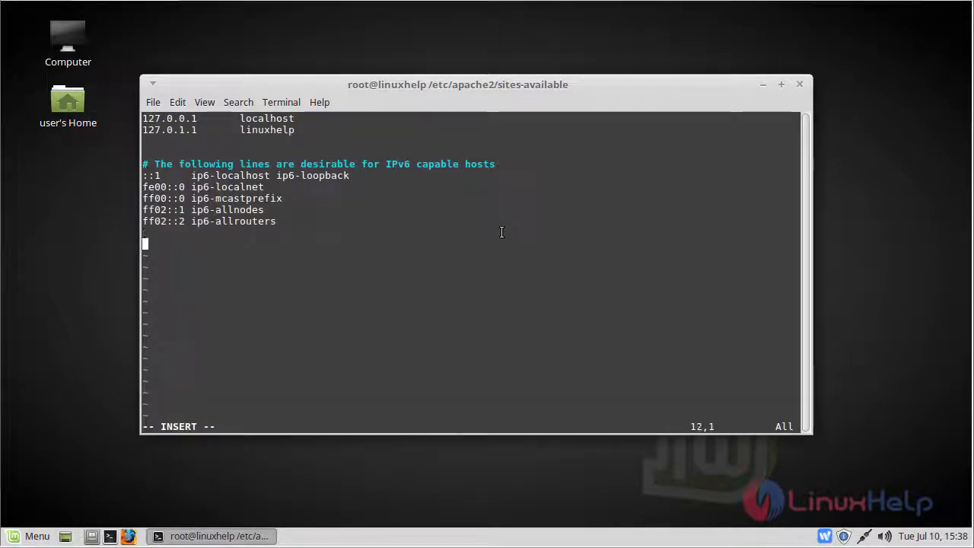
mouse_move(202, 264)
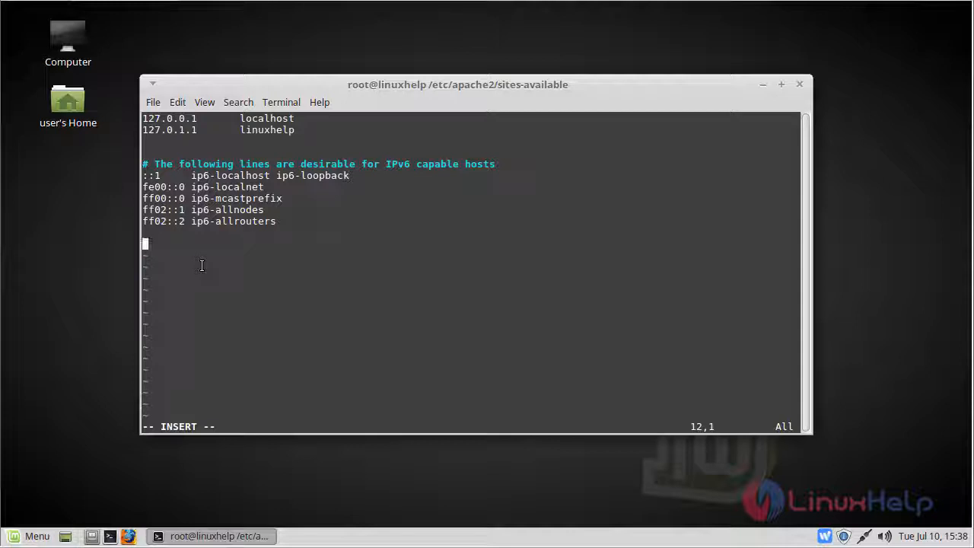
text(192.168)
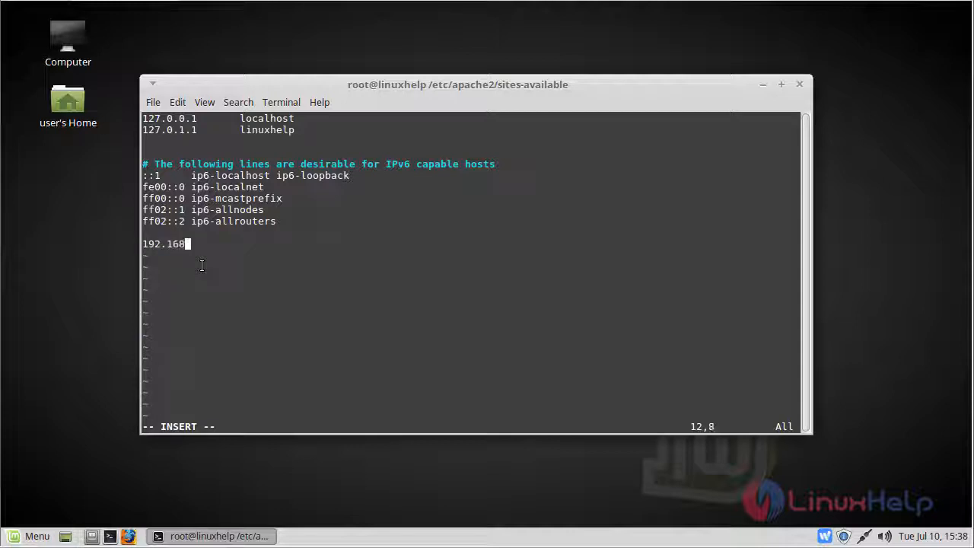
text(.7.201)
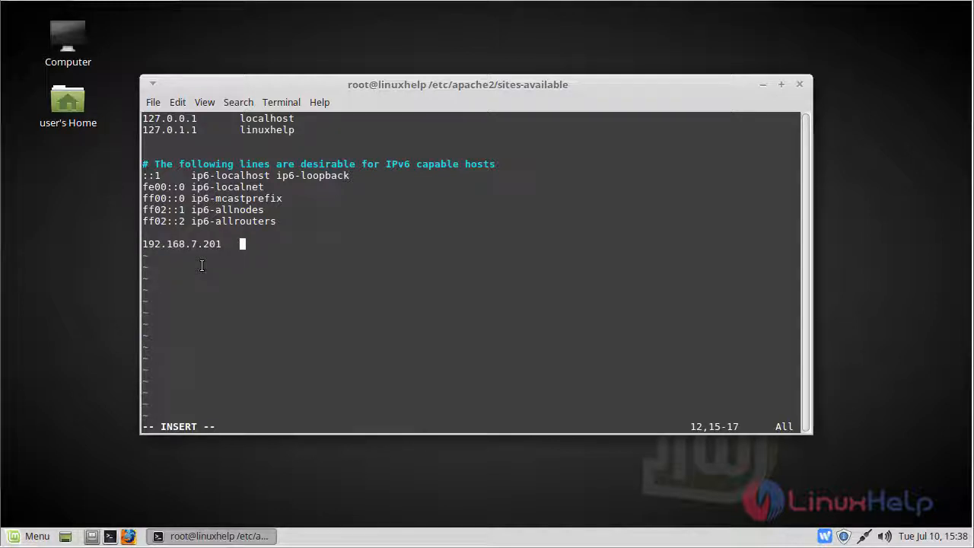
text(www.linuxh)
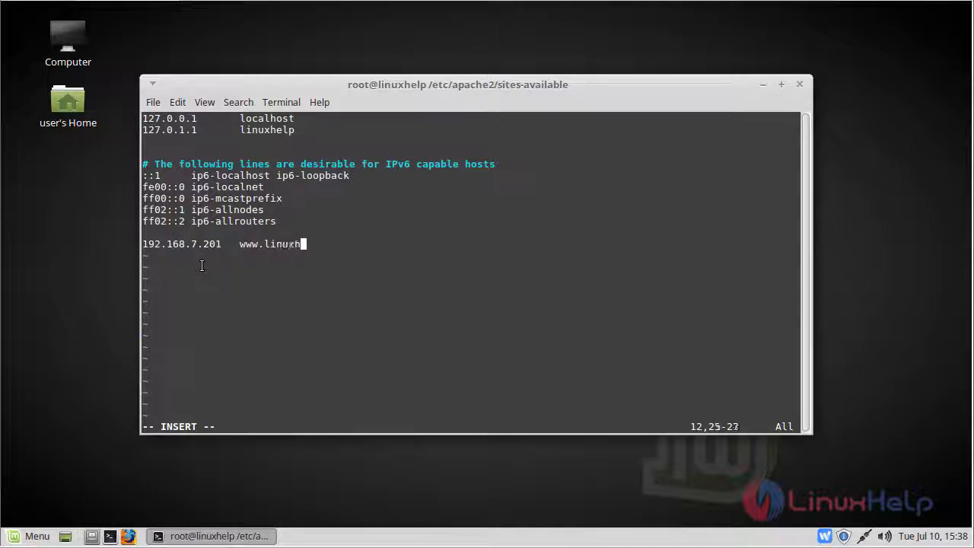
text(elp1.com)
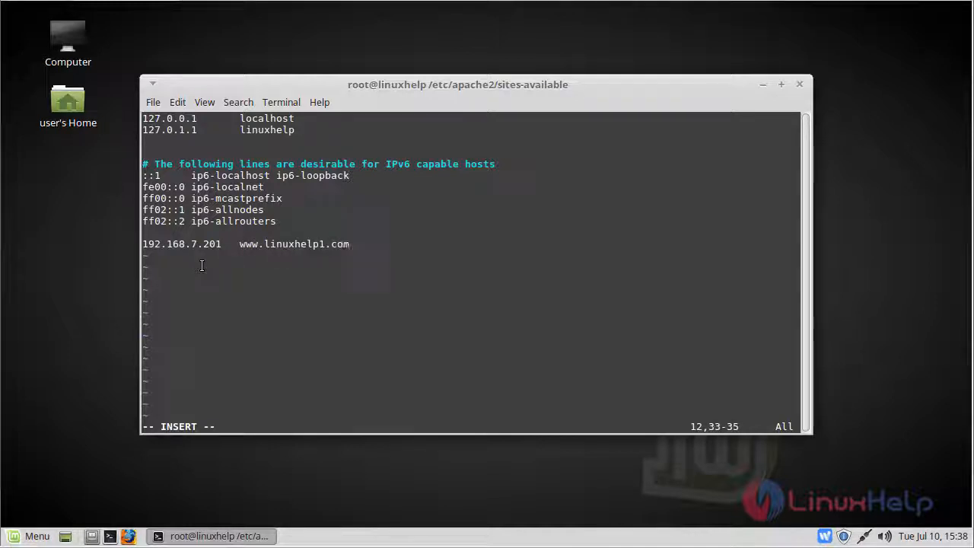
key(Escape)
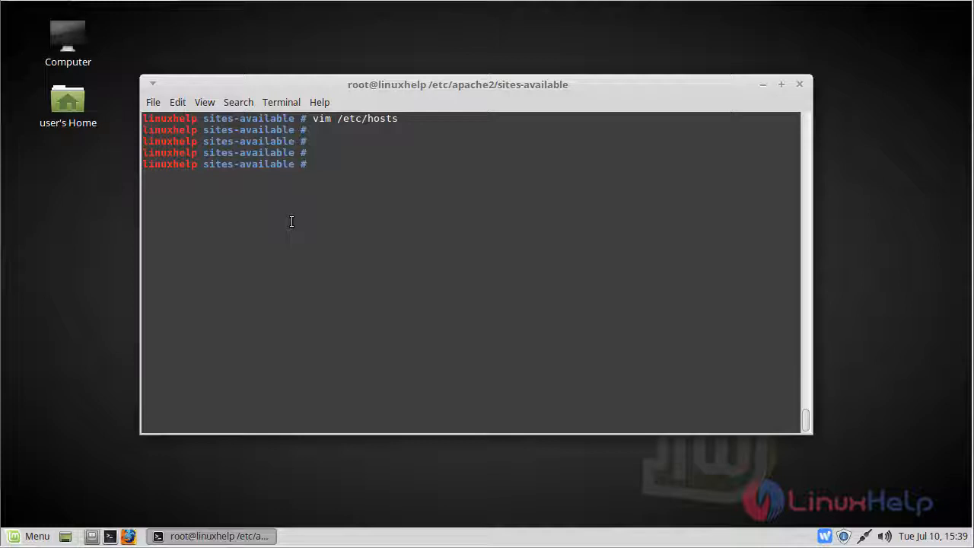
Step: Restart apache2.service with systemctl and switch to Firefox
text(systemctl)
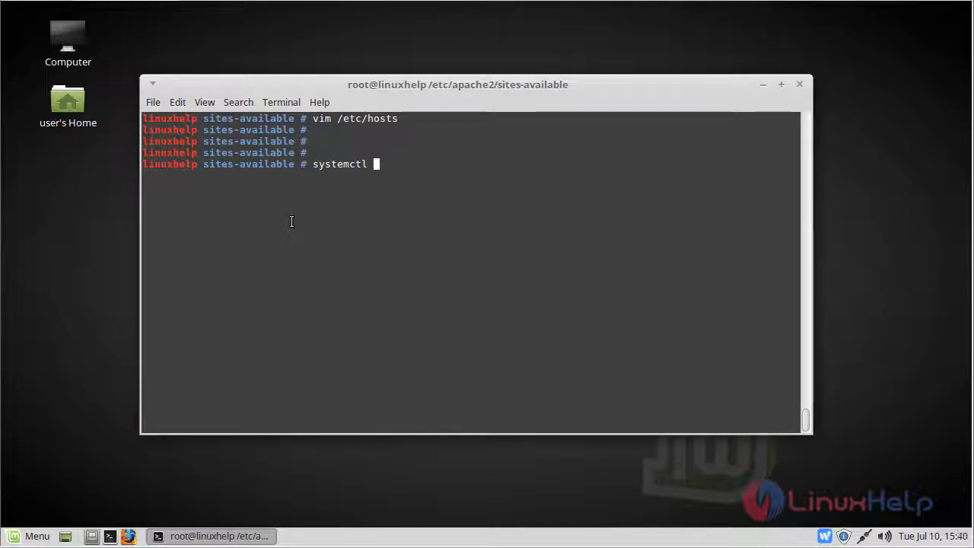
text(restart apache2.service)
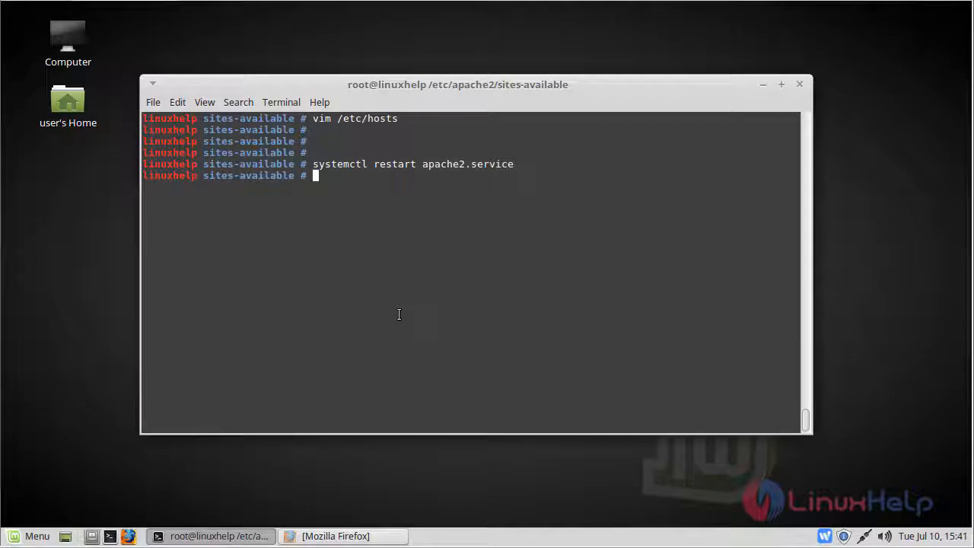
click(332, 536)
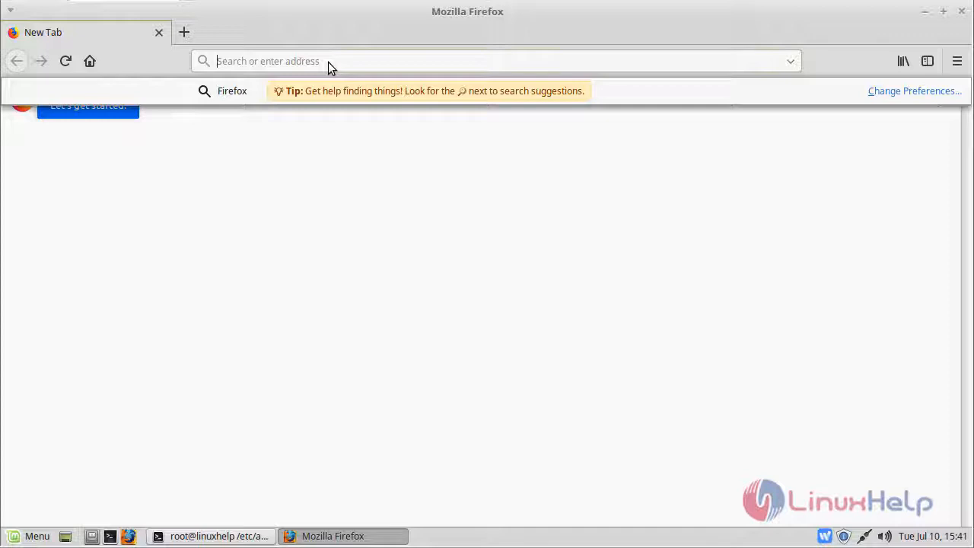
text(www.linux)
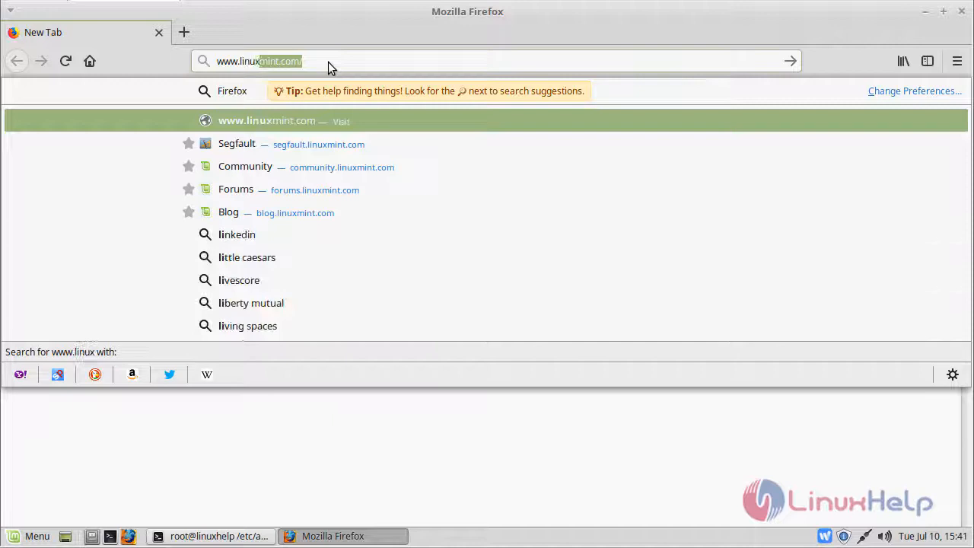
text(www.linuxhelp1.com/setup.php)
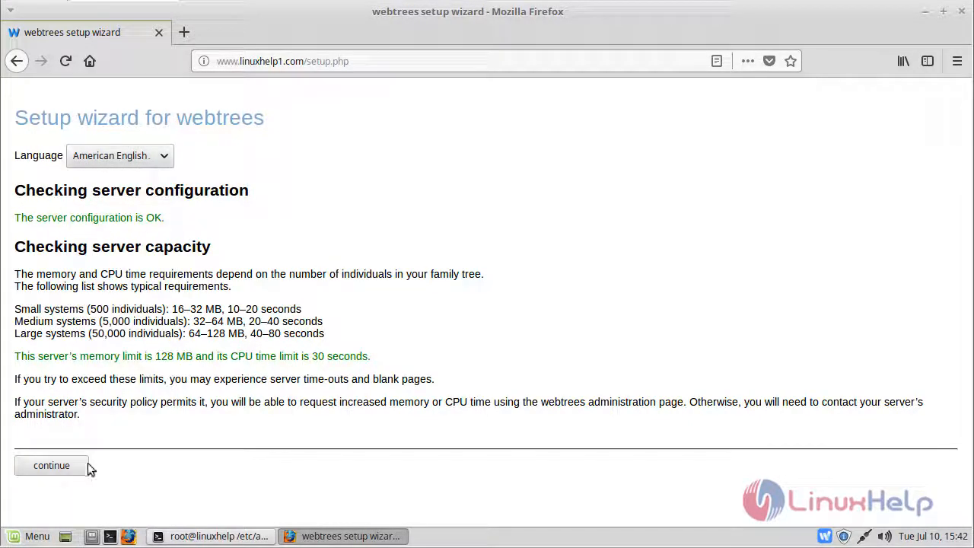
Step: Get past the server checks and enter database user webuser with its password
click(51, 465)
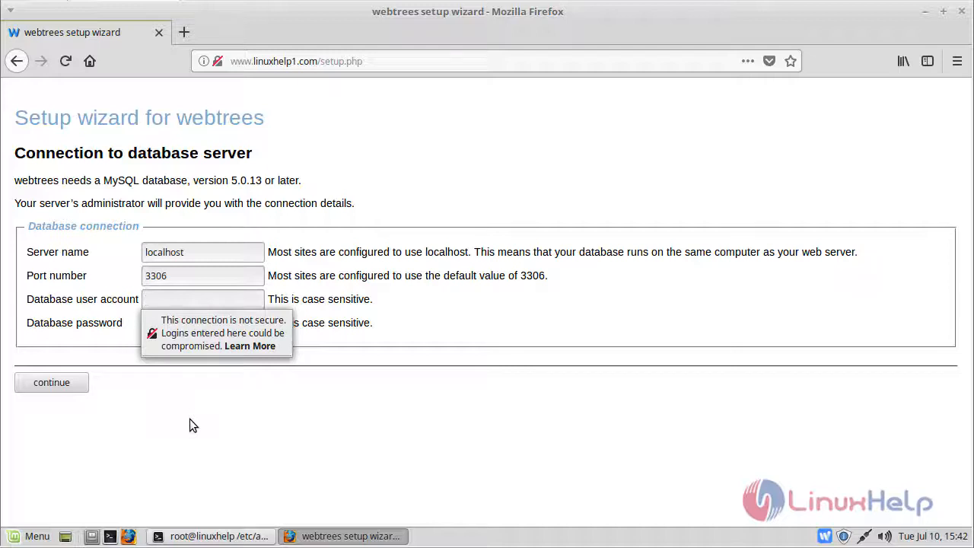
click(203, 299)
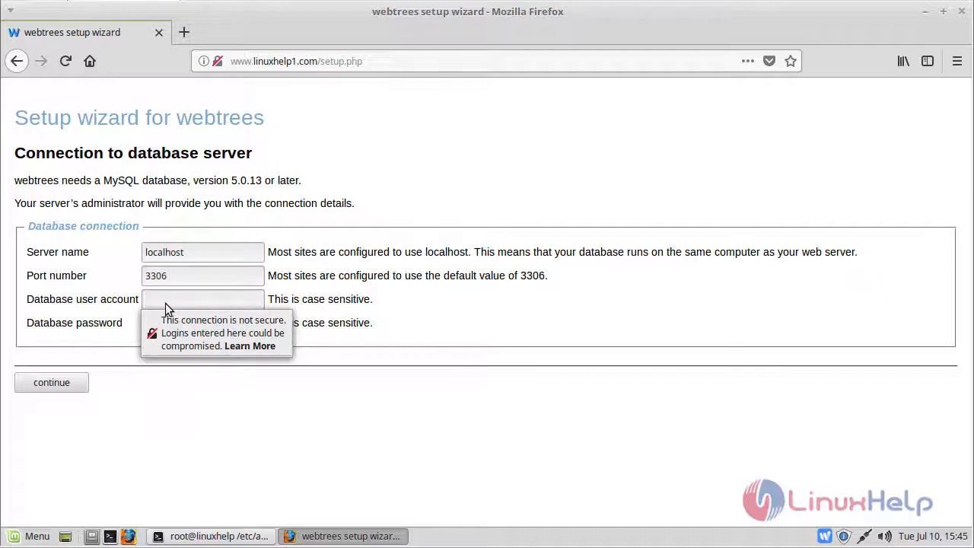
text(webuser)
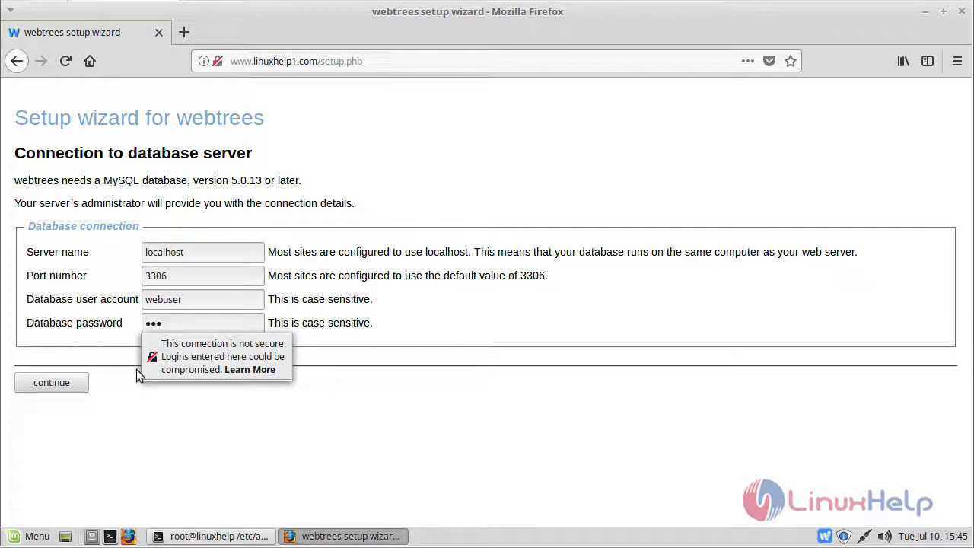
mouse_move(124, 416)
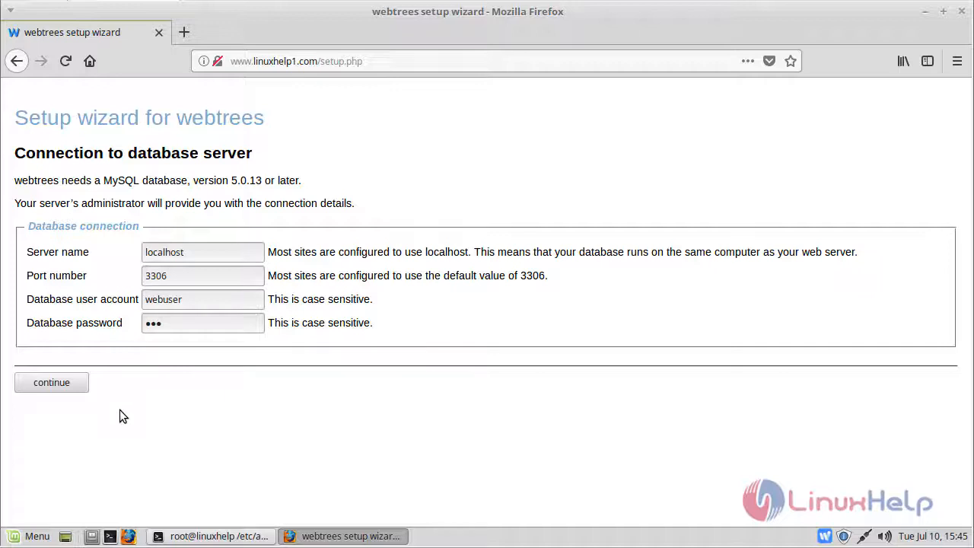
click(51, 382)
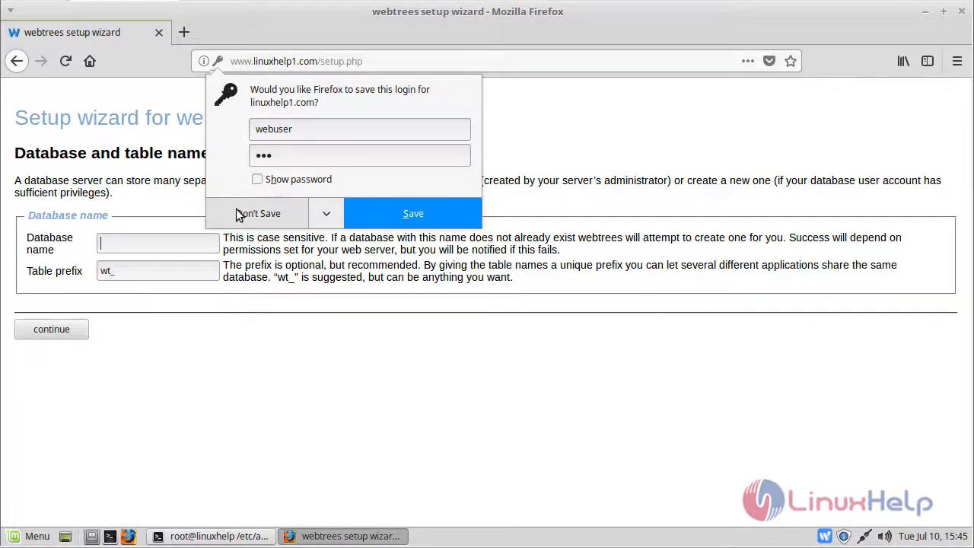
Step: Decline saving the login, enter database name 'web' with the wt_ prefix, and continue
click(258, 214)
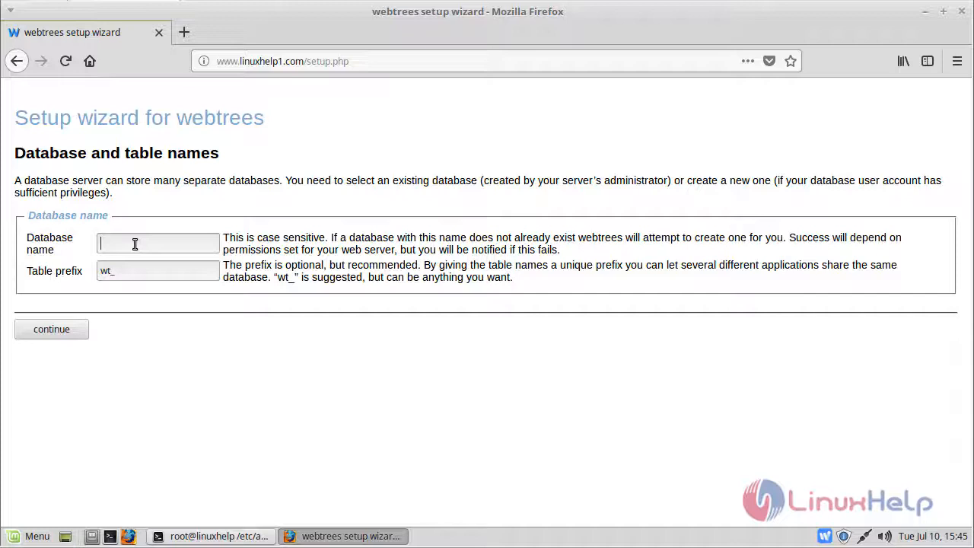
text(web)
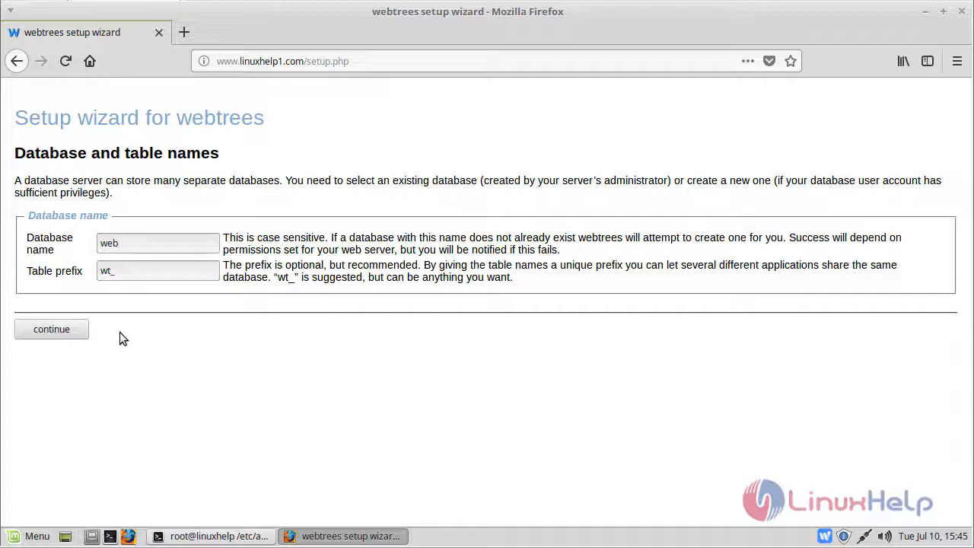
click(51, 329)
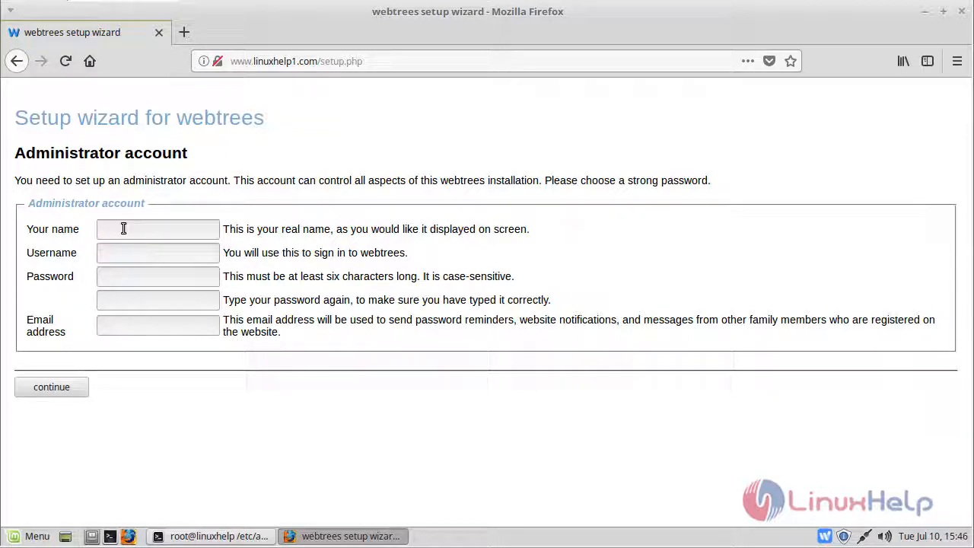
Step: Create administrator 'admin' with name 'linux', a password and a gmail address
text(linux)
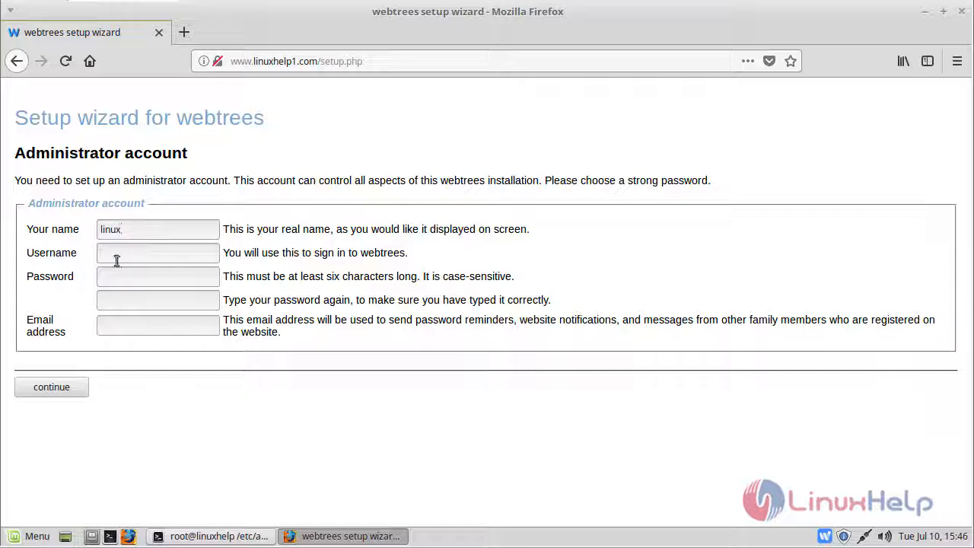
text(a)
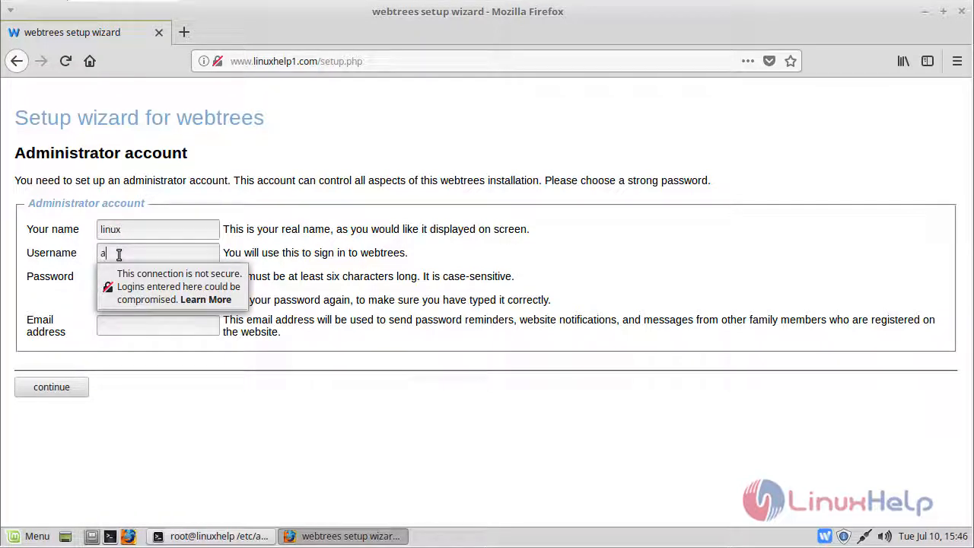
text(dmin)
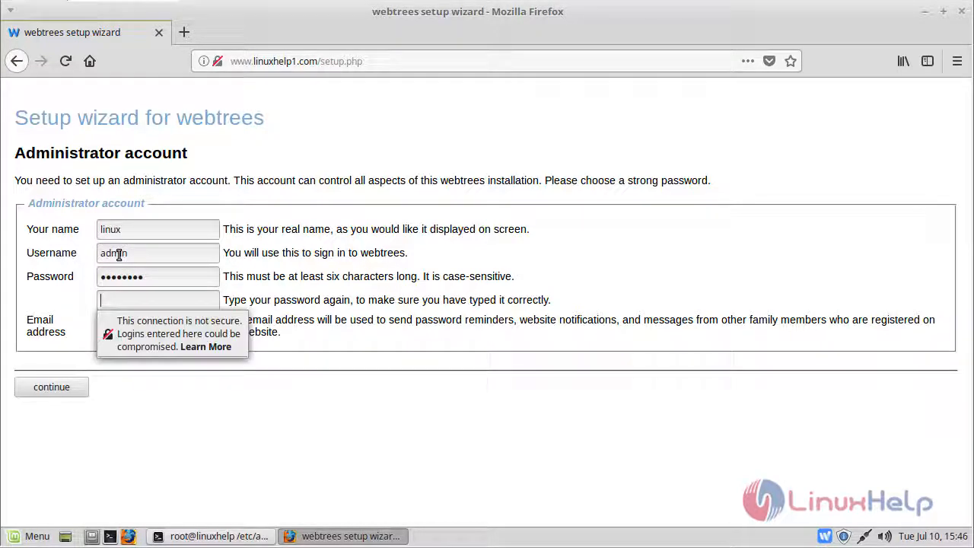
text(••)
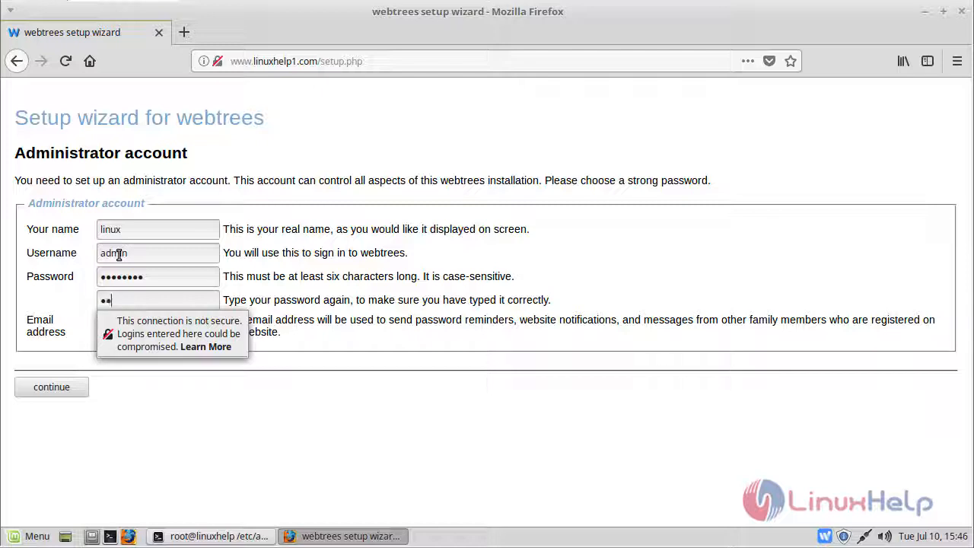
text(••••••)
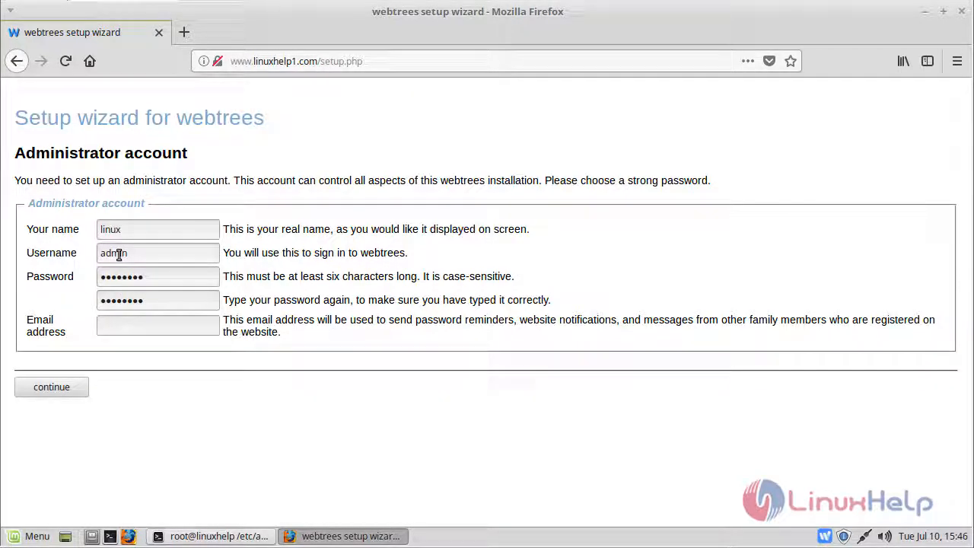
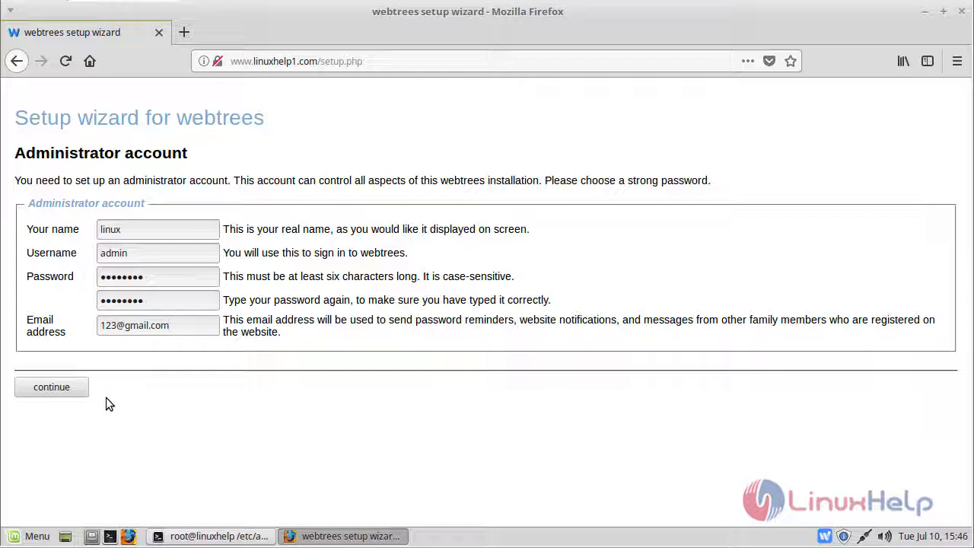
click(51, 387)
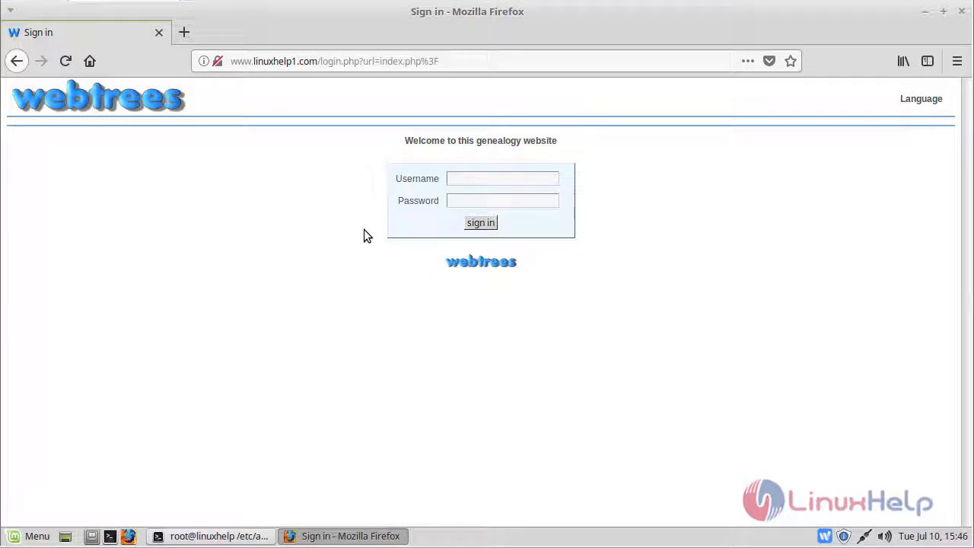
mouse_move(381, 240)
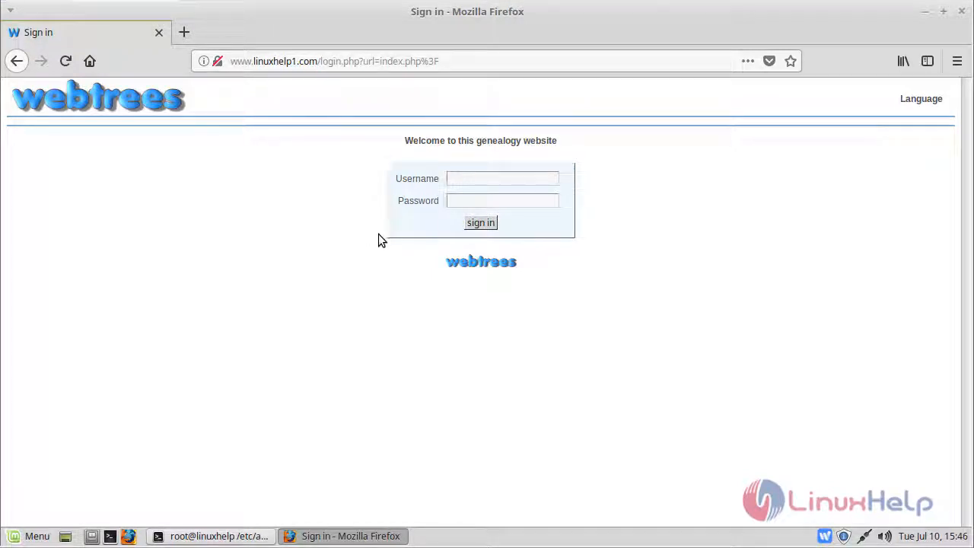
Step: Sign in to webtrees with username 'admin' and its password
text(a)
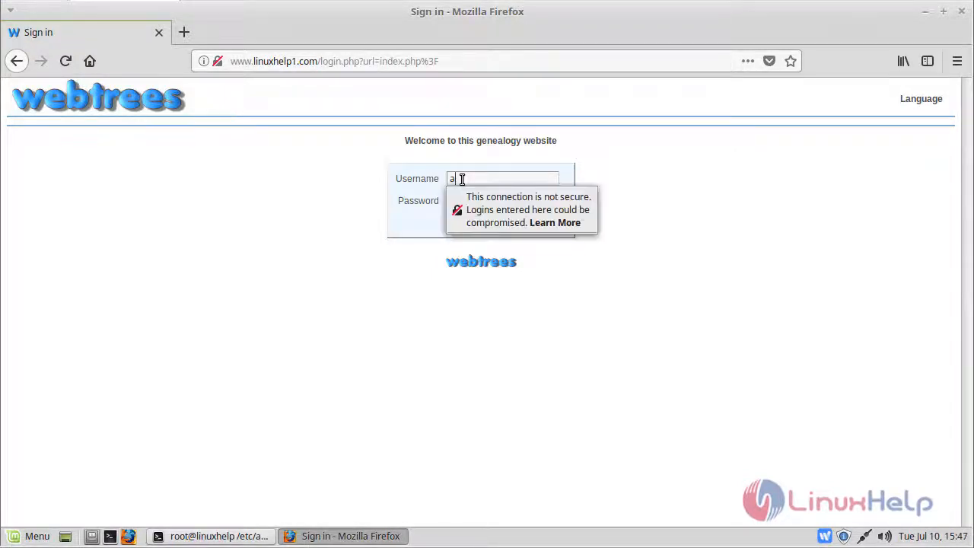
text(dmin)
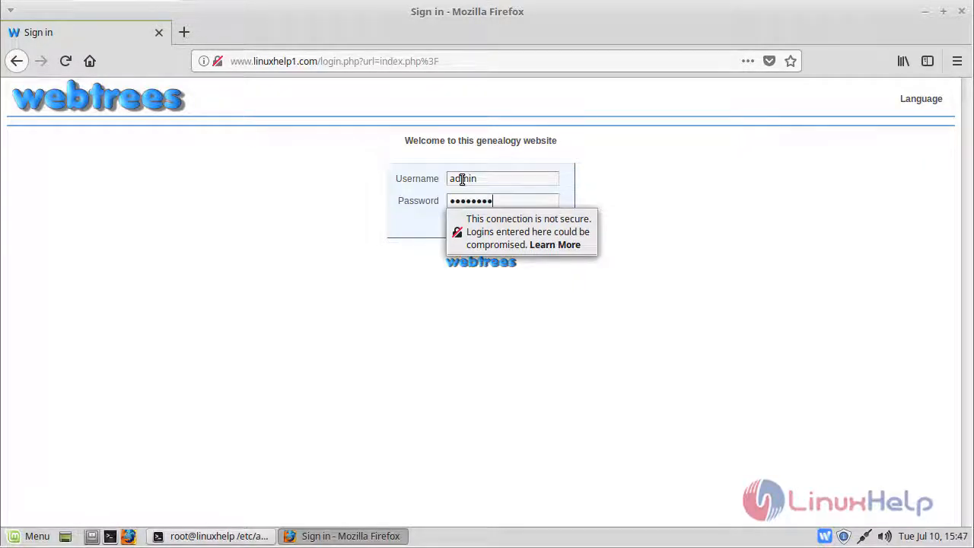
click(480, 223)
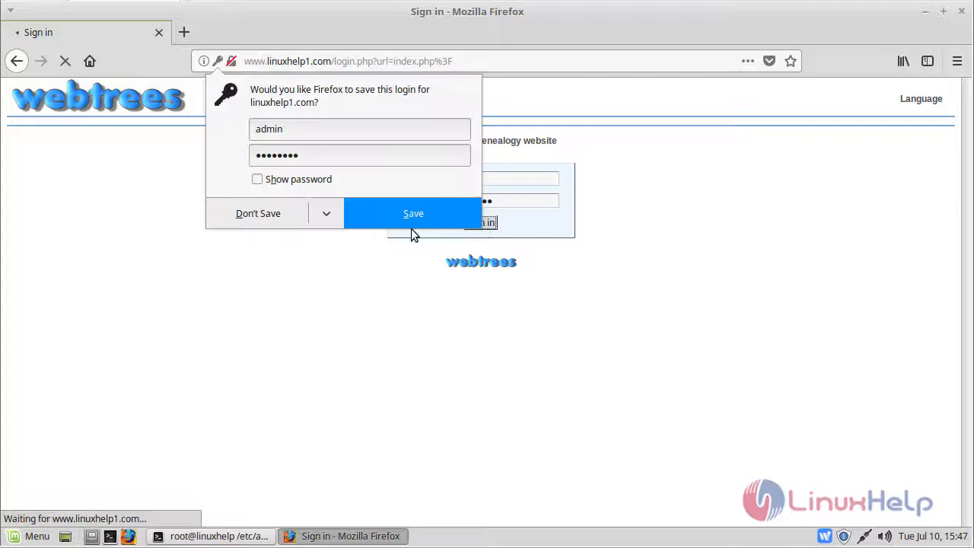